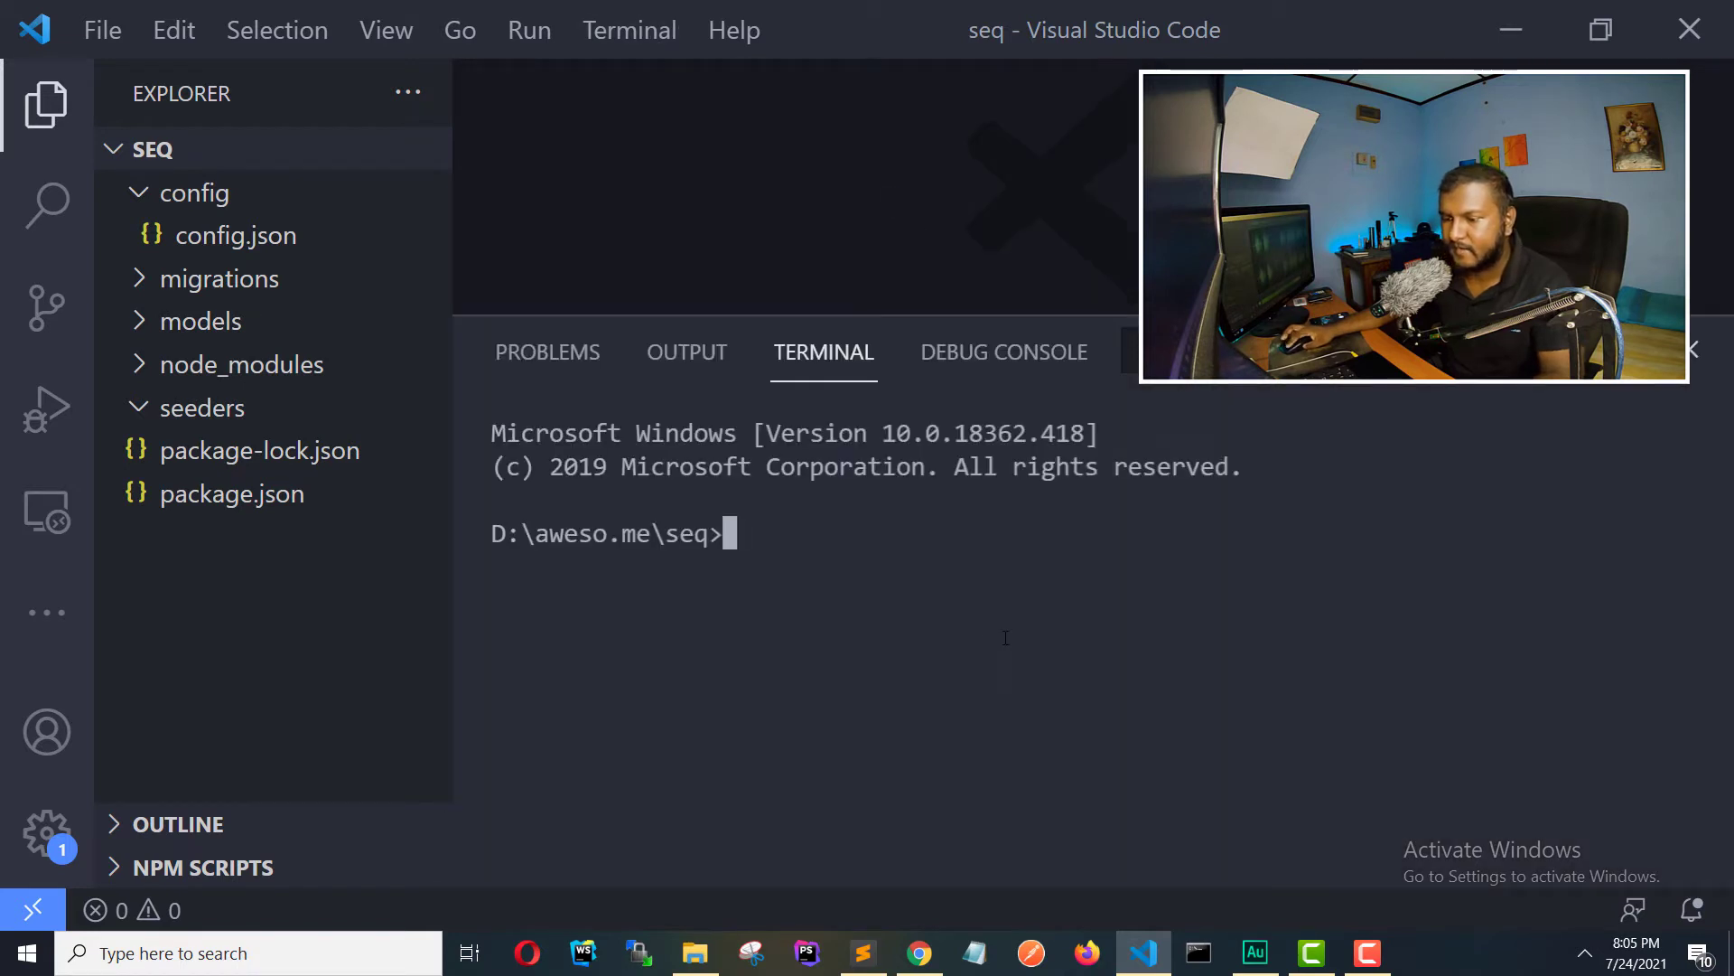
Run 'npx sequeliseed generate users' to create a timestamped users seeder file in the seeders folder.
{"action": "type", "text": "npx"}
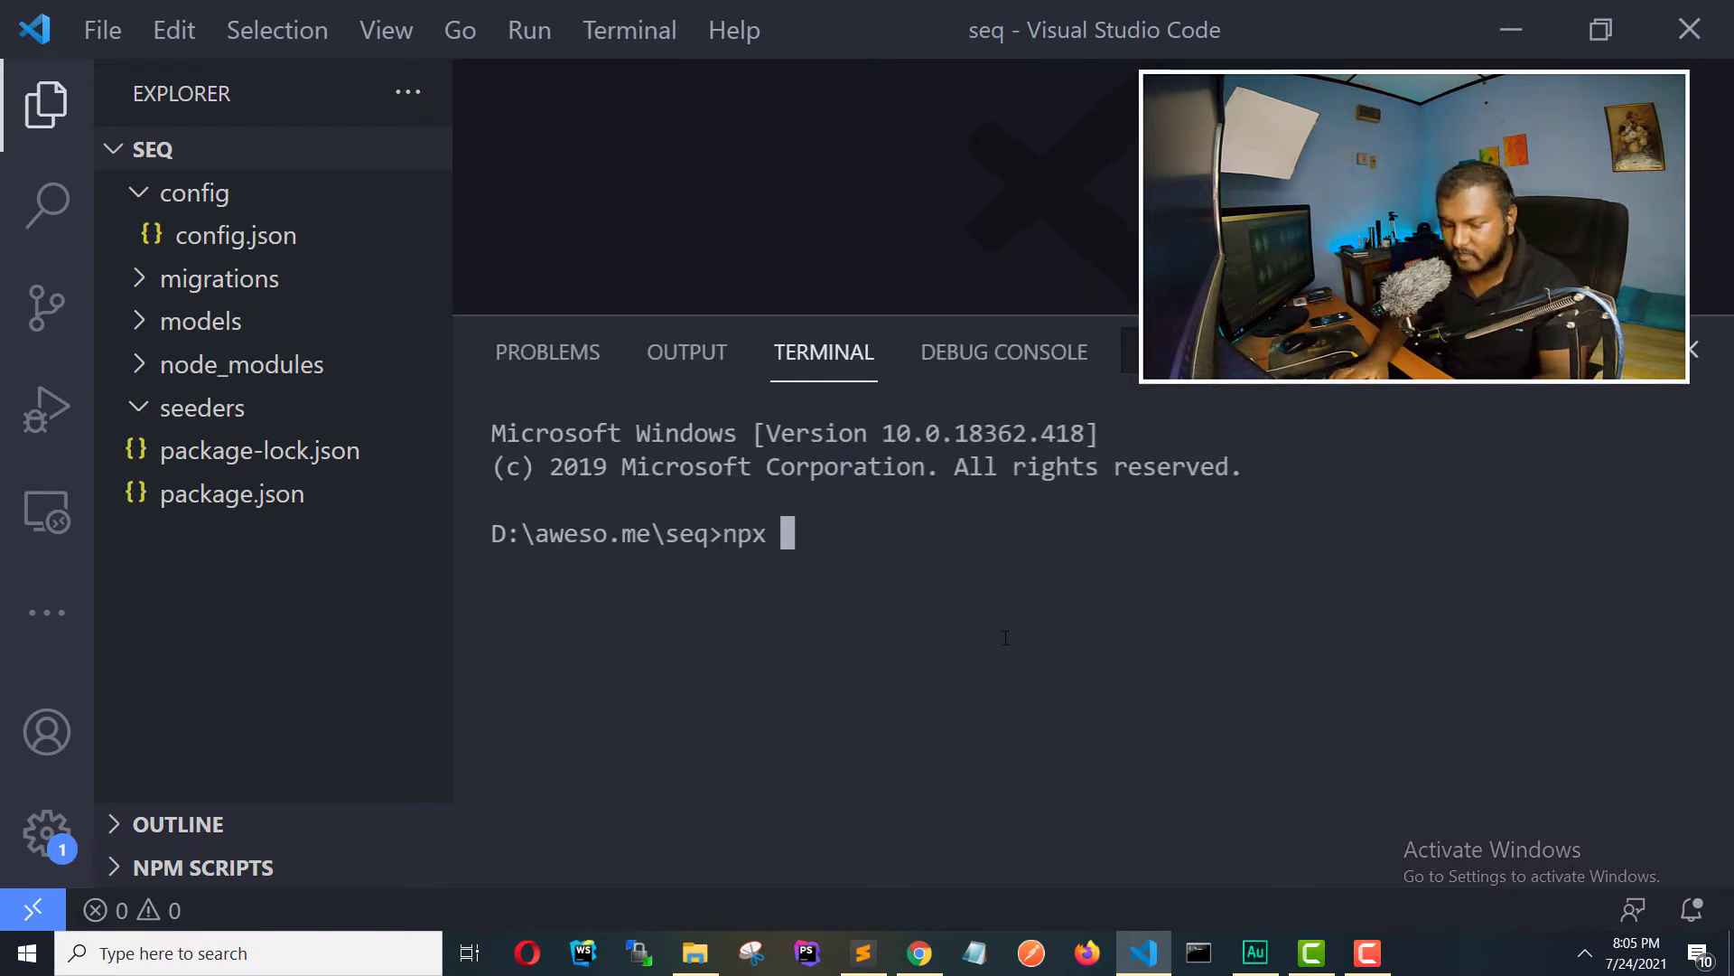
{"action": "type", "text": "sequeliseed"}
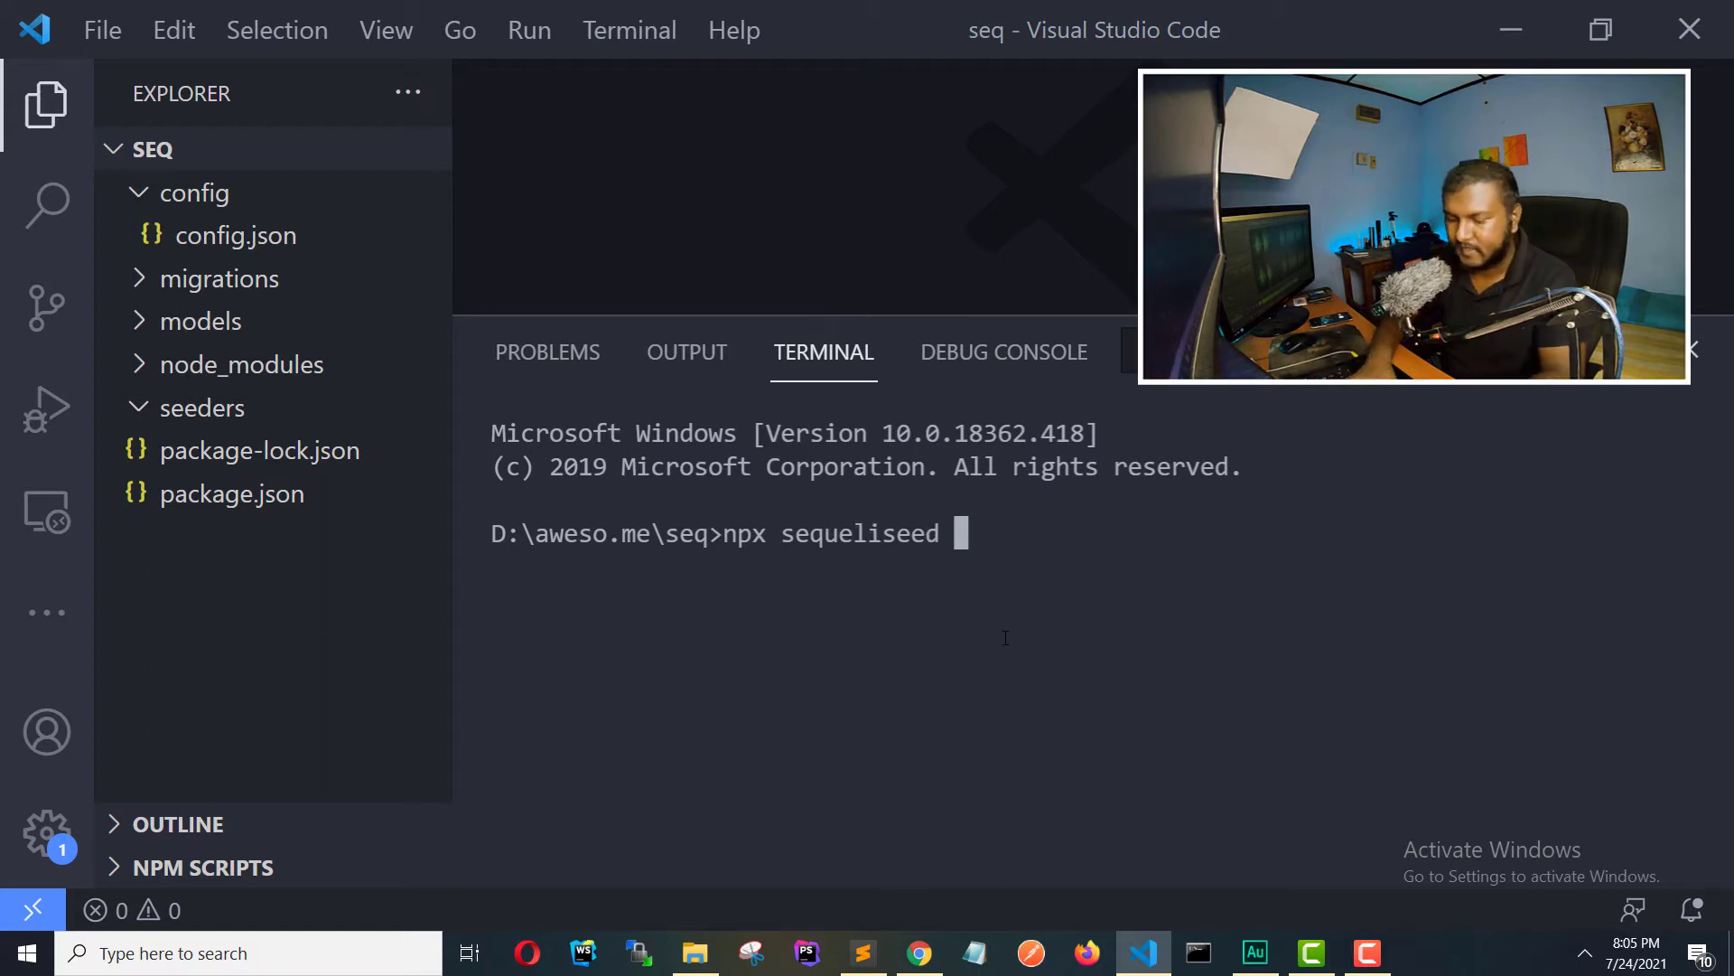
{"action": "type", "text": "generate"}
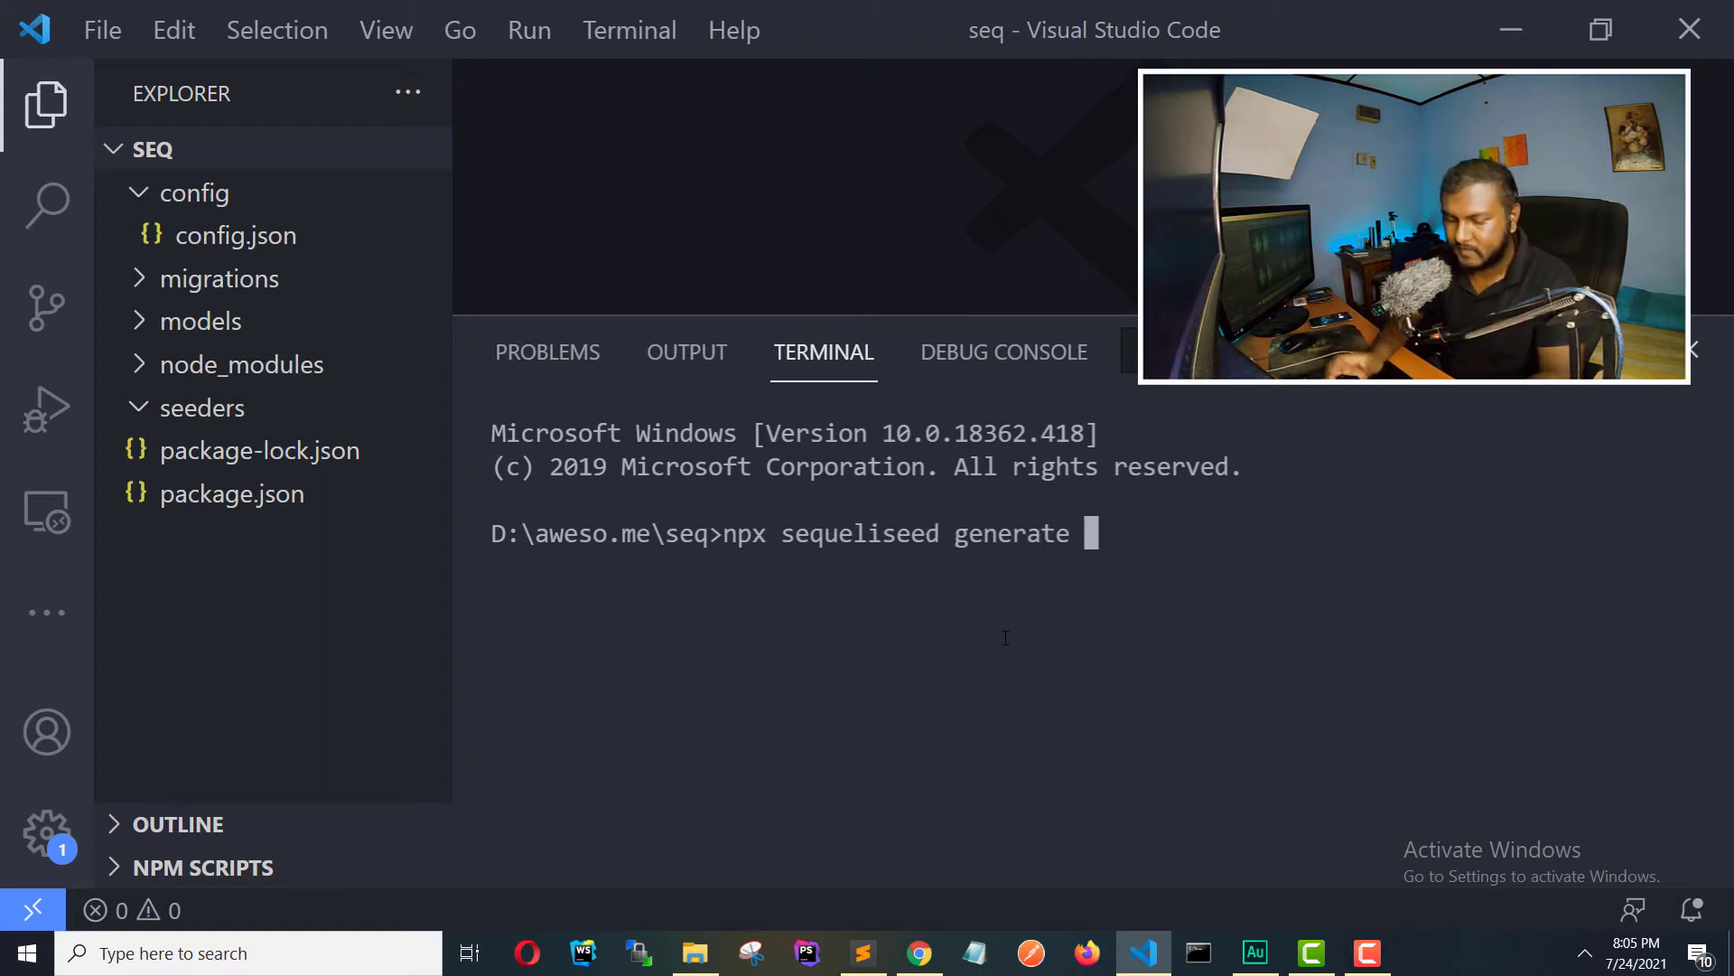
{"action": "type", "text": "user"}
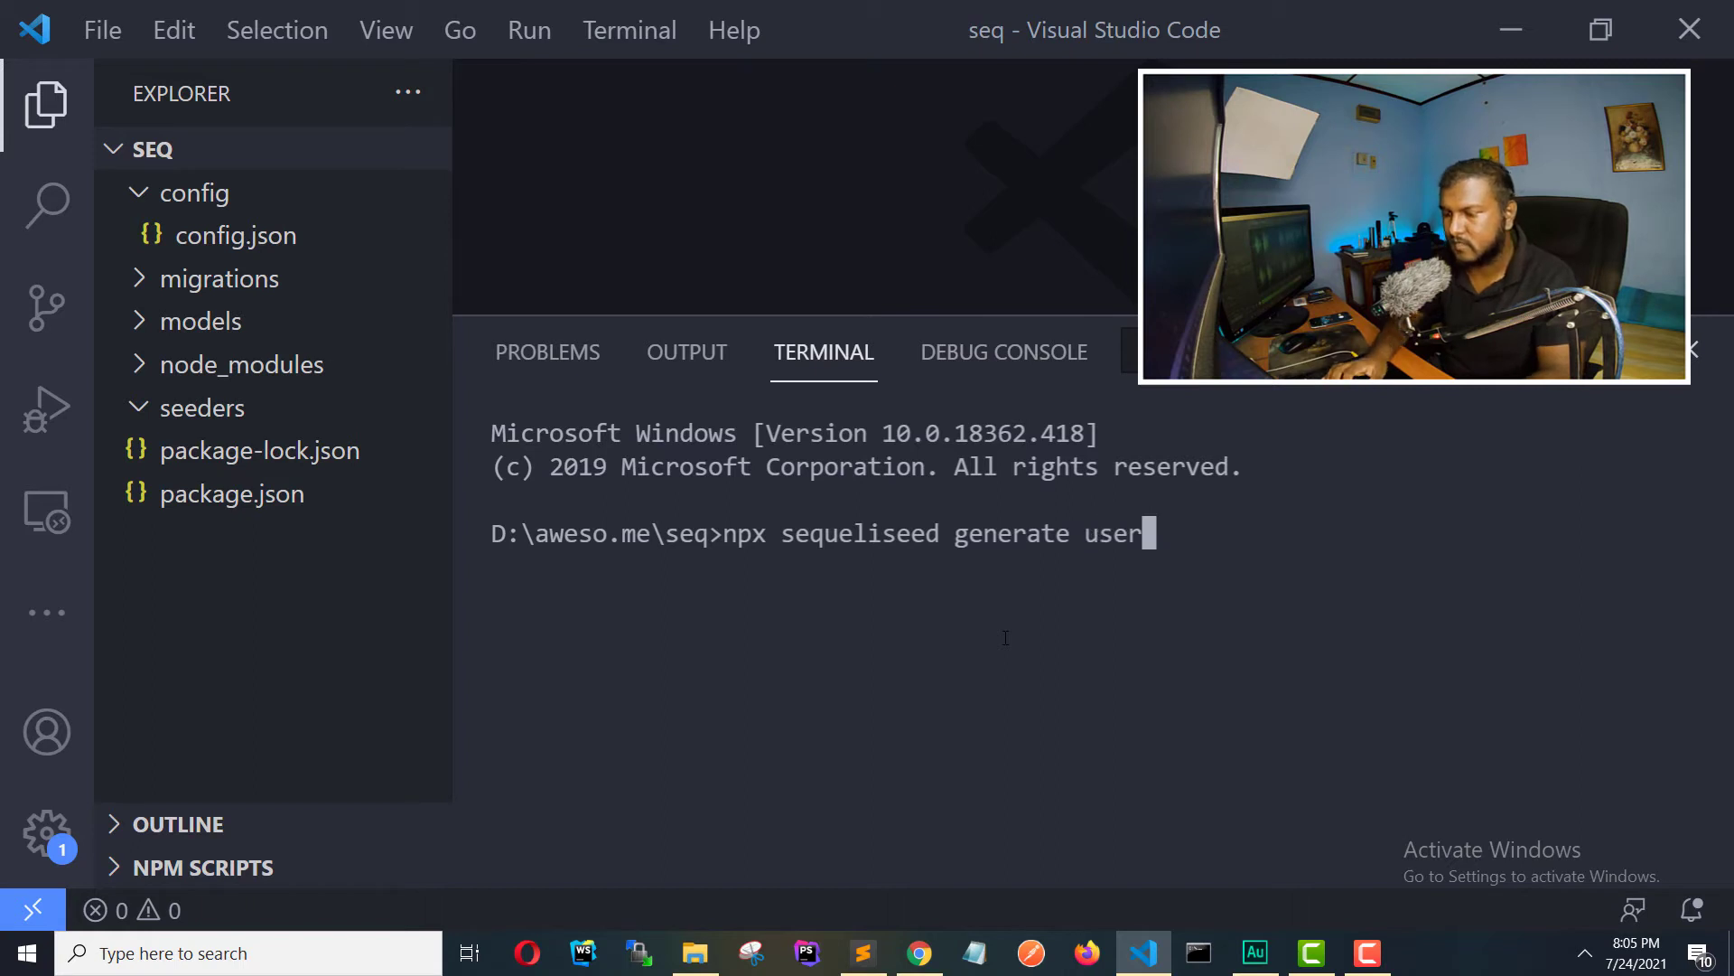
{"action": "type", "text": "s"}
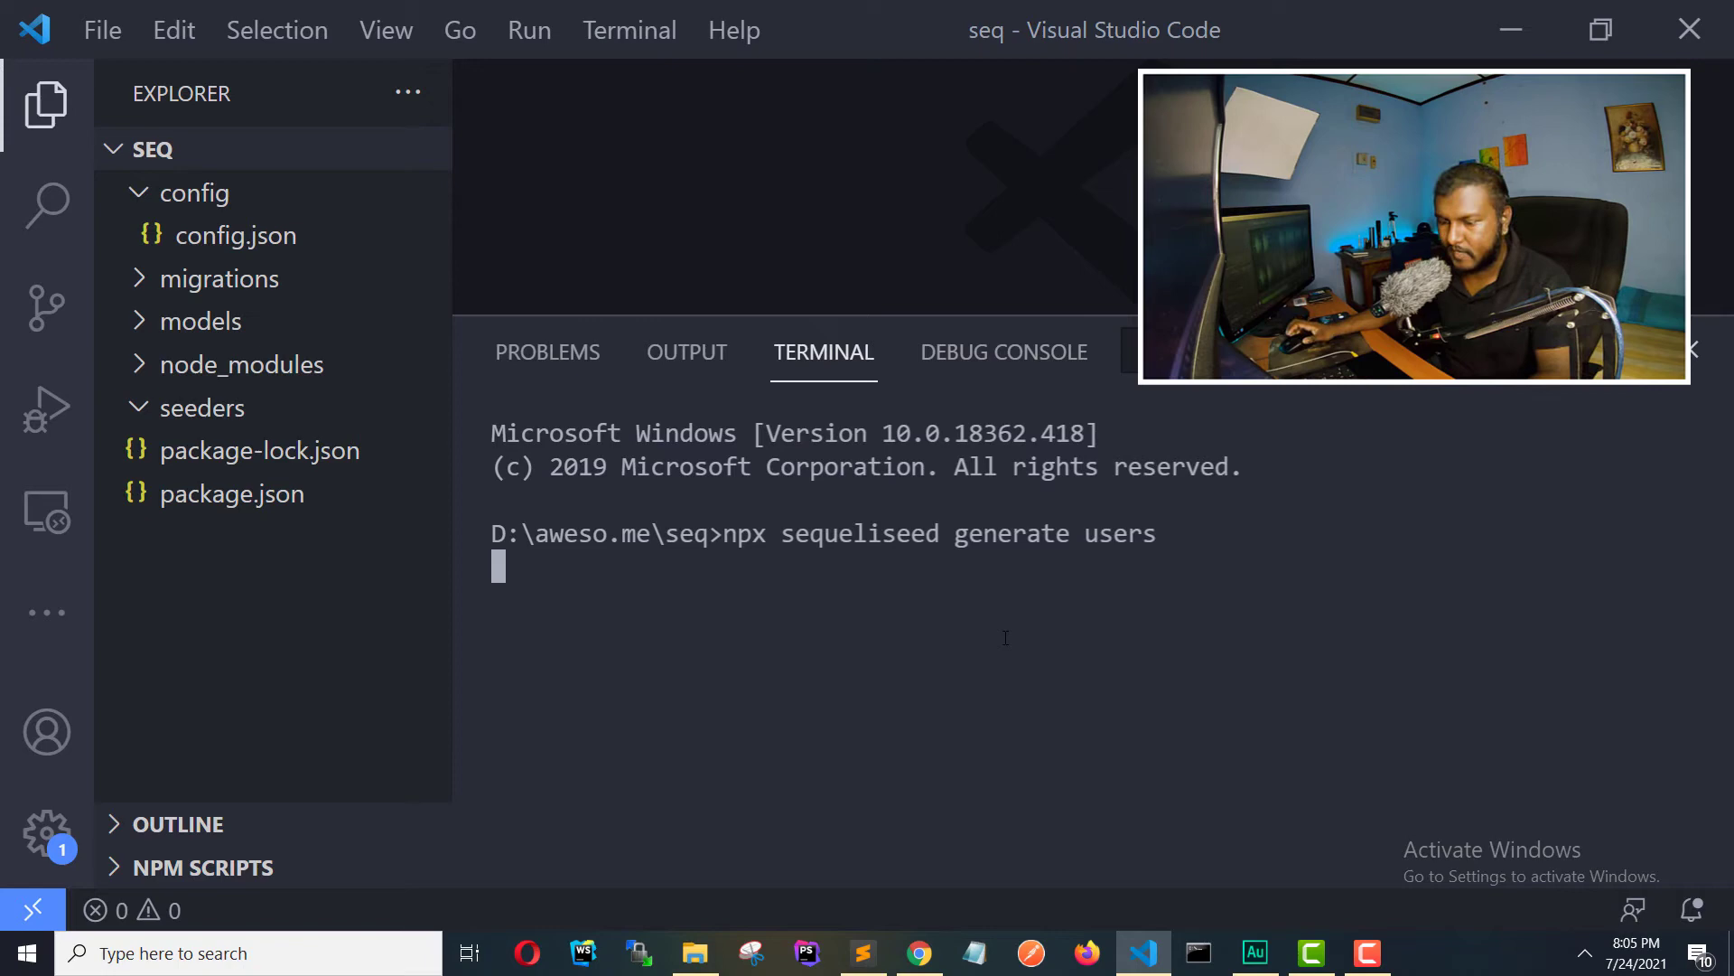
{"action": "key", "text": "enter"}
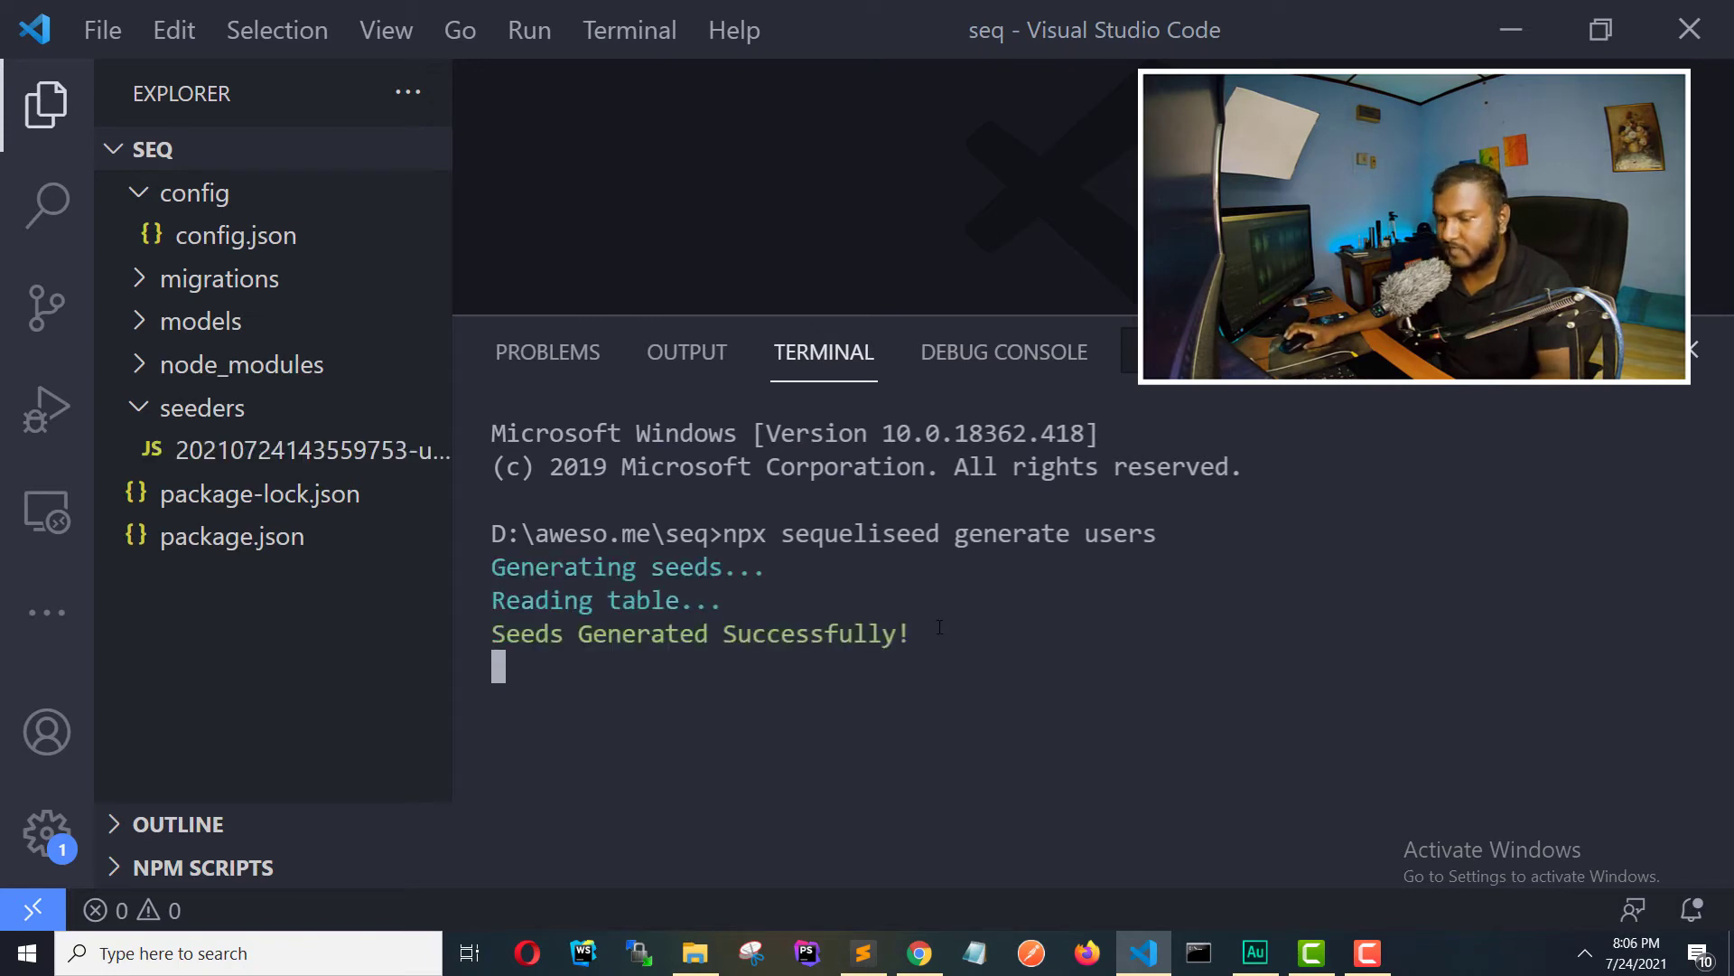